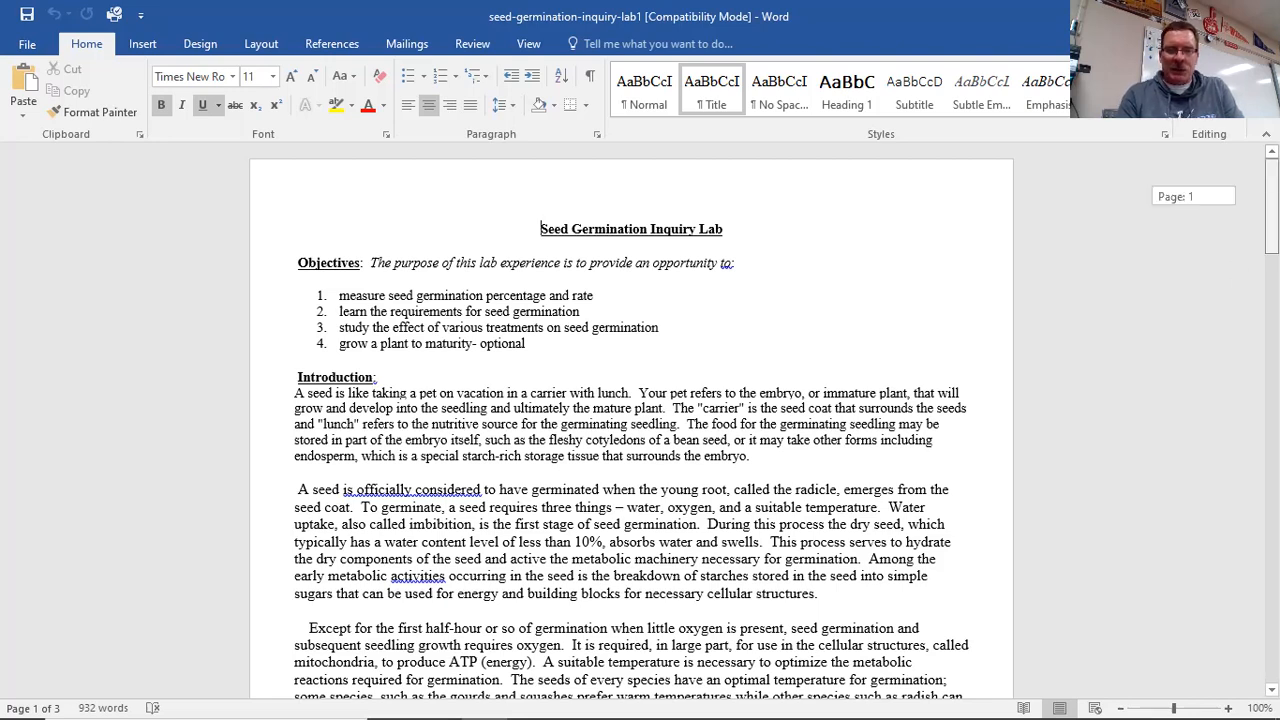
scroll(down, 3)
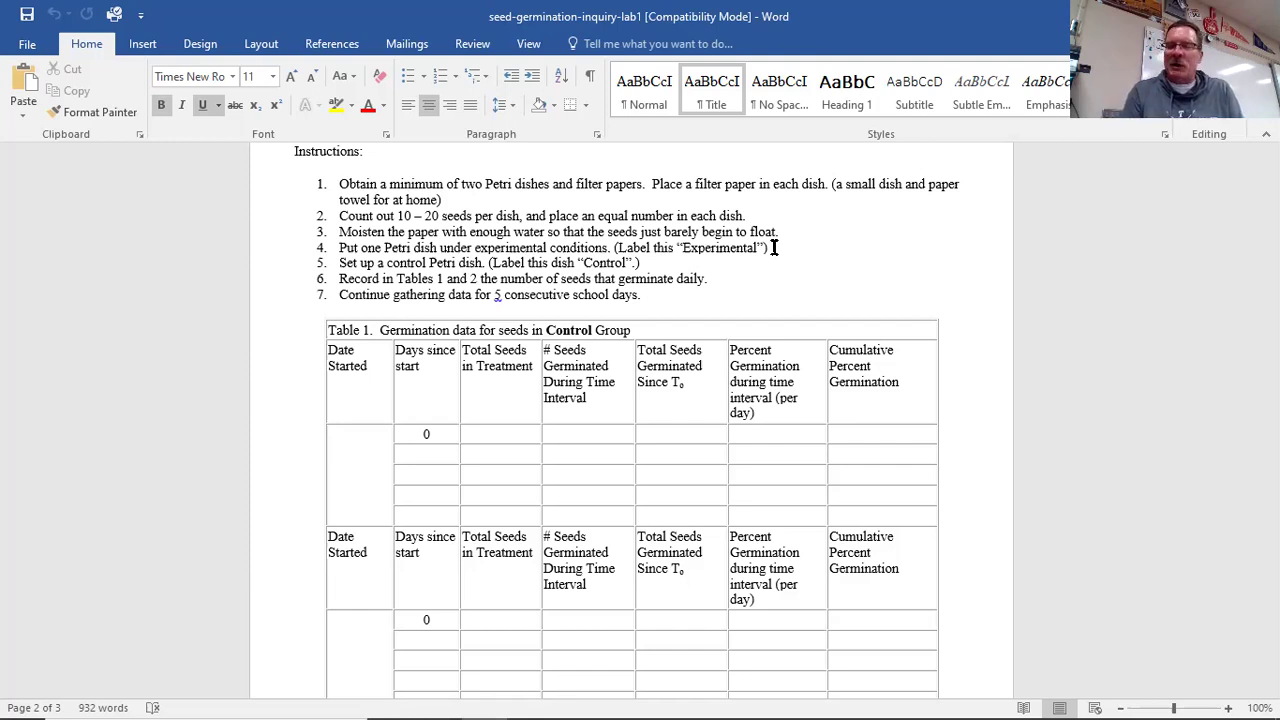
scroll(up, 3)
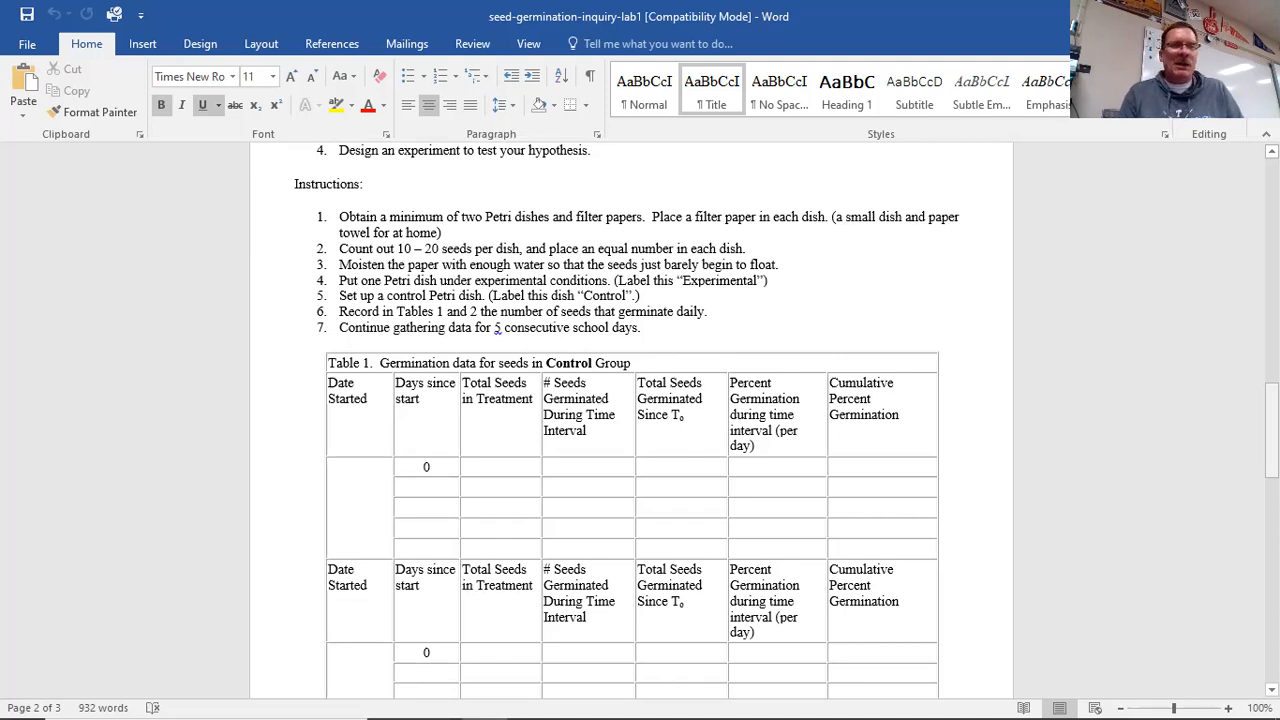